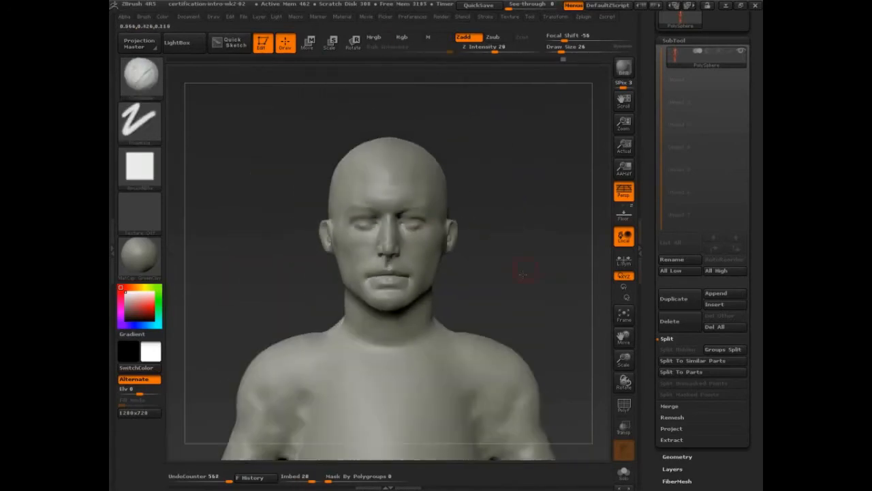
Orbit the head to a three-quarter view and append a Sphere3D mesh as a subtool.
left_click_drag(524, 275, 480, 295)
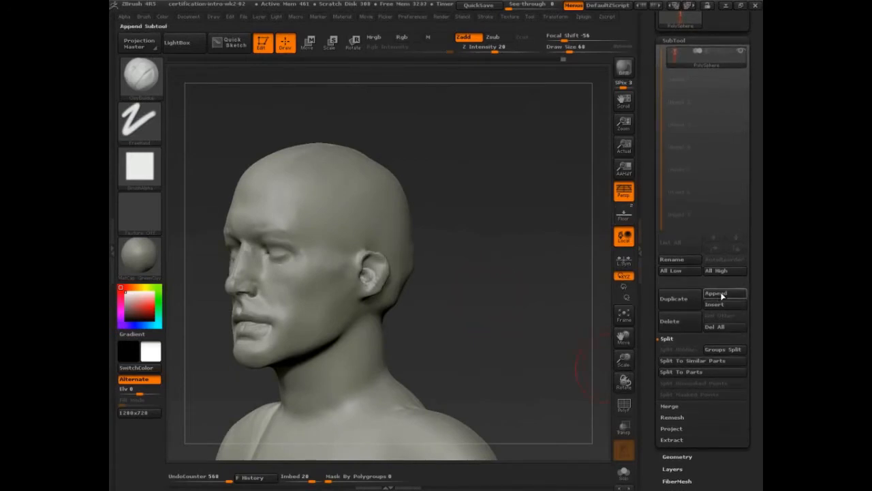
left_click(723, 294)
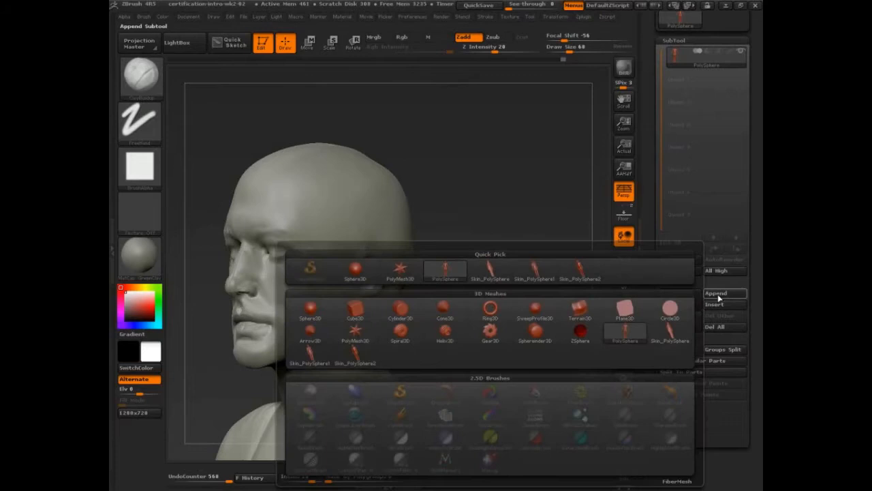
left_click(400, 313)
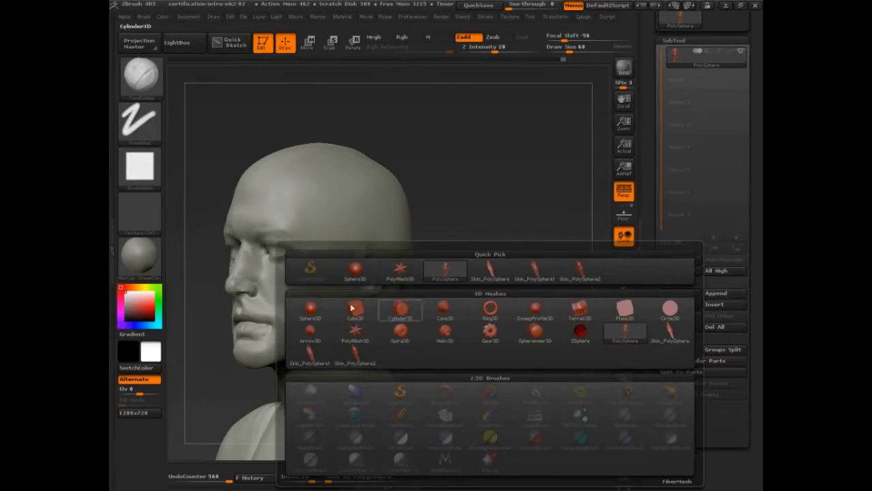
left_click(310, 312)
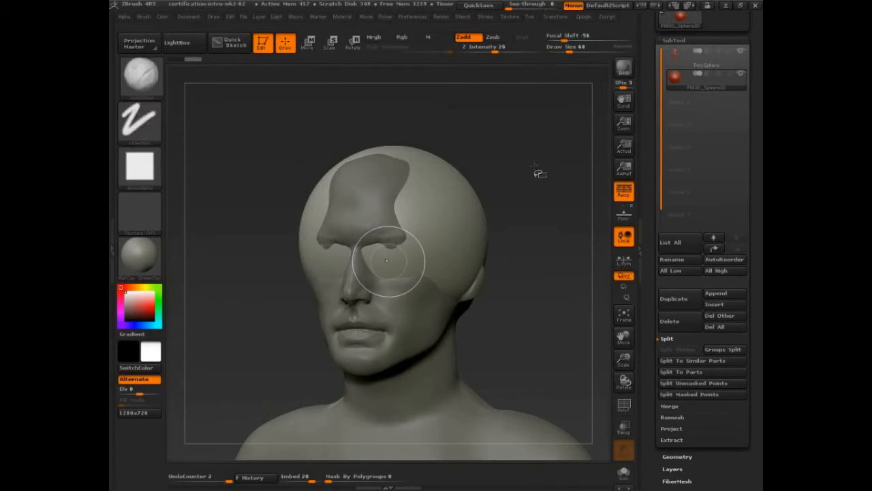
Pick the Move brush to begin reshaping the sphere into a hair cap.
left_click(556, 16)
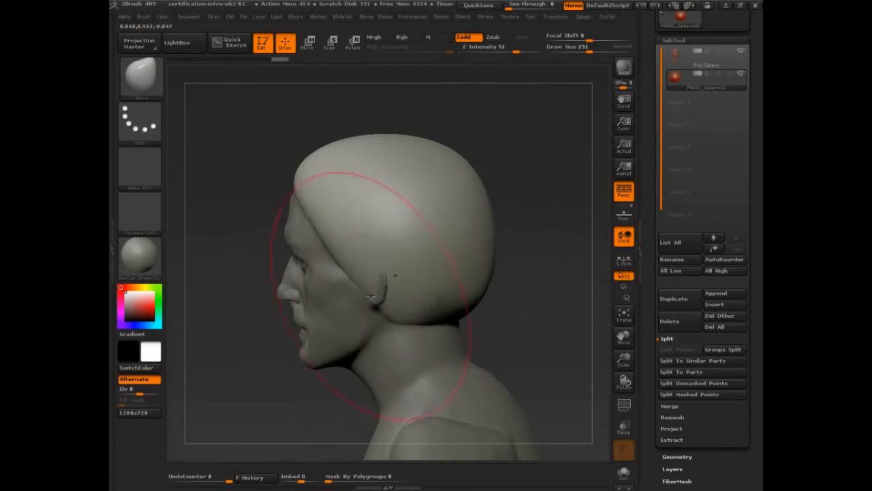
Push the hair mass back off the face and down the neck with a smaller brush.
left_click_drag(372, 296, 499, 330)
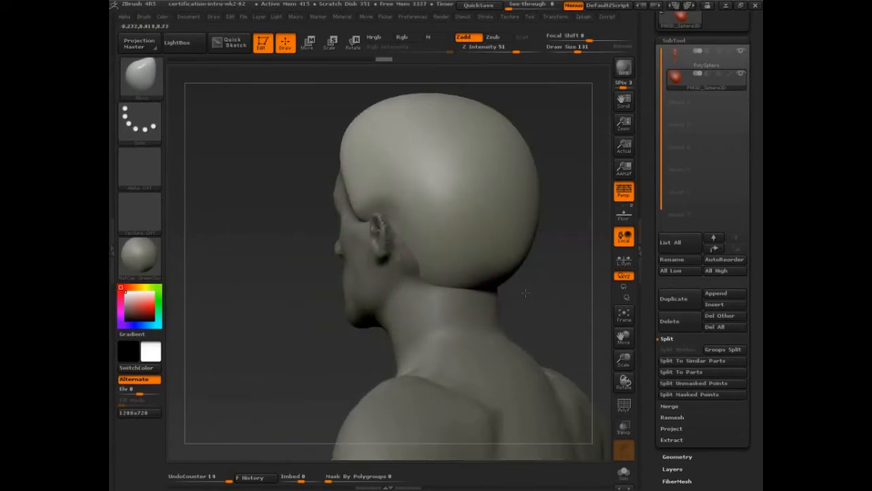
left_click_drag(525, 293, 477, 320)
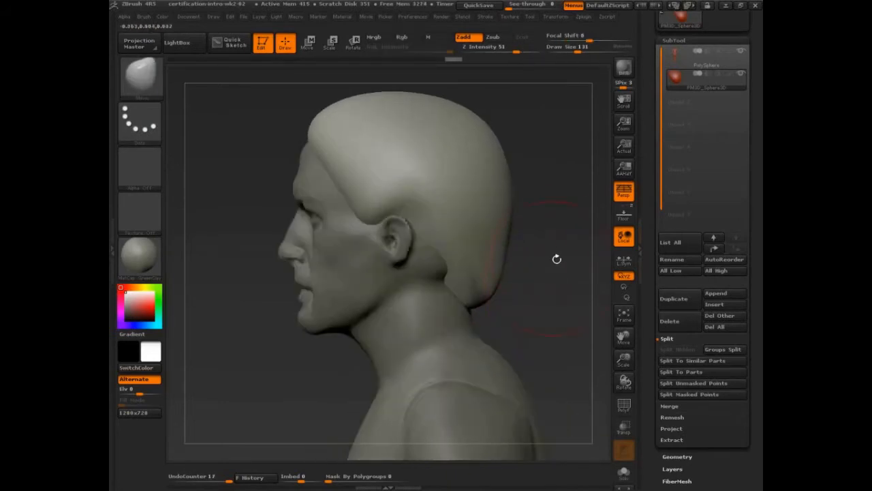
left_click_drag(557, 259, 503, 293)
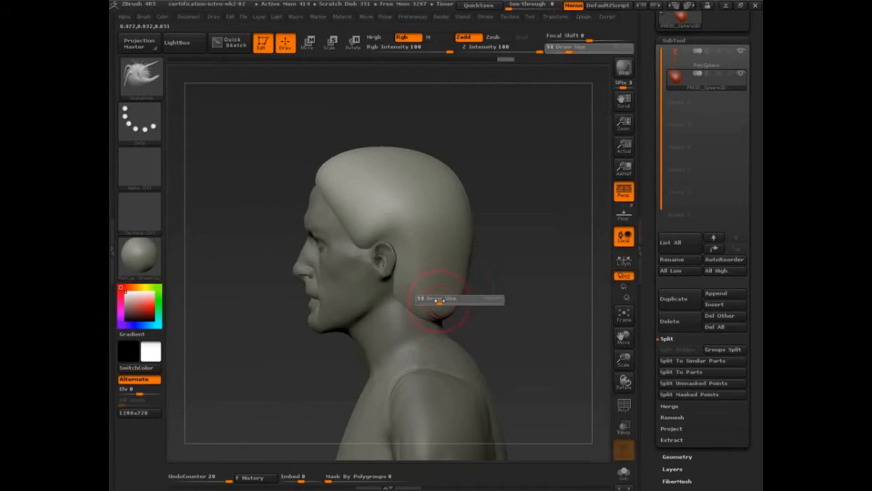
left_click_drag(440, 300, 539, 283)
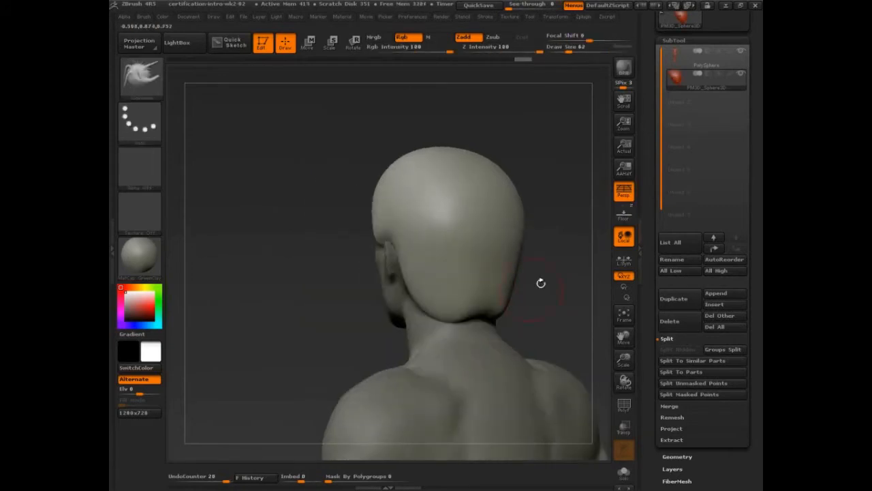
left_click_drag(538, 283, 545, 267)
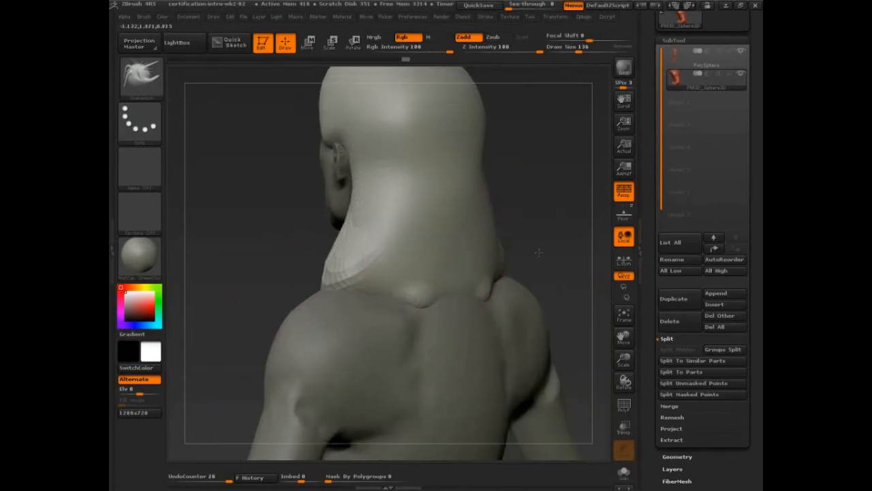
left_click_drag(538, 253, 538, 274)
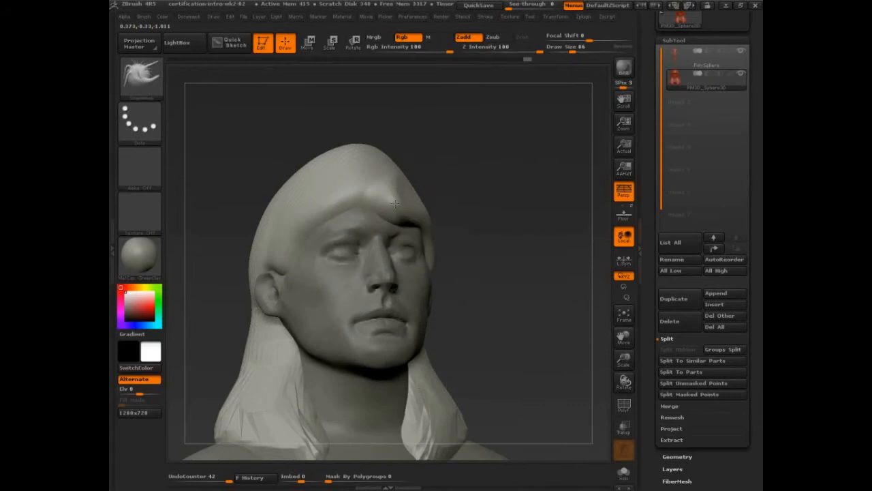
Sculpt the forehead hairline, smooth the temple hair, and shape the shoulder lock.
left_click_drag(392, 204, 409, 232)
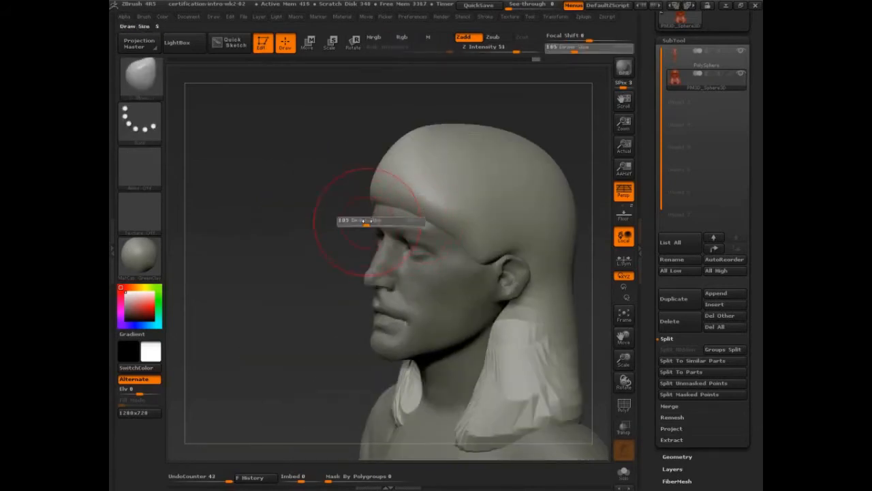
left_click_drag(382, 218, 422, 204)
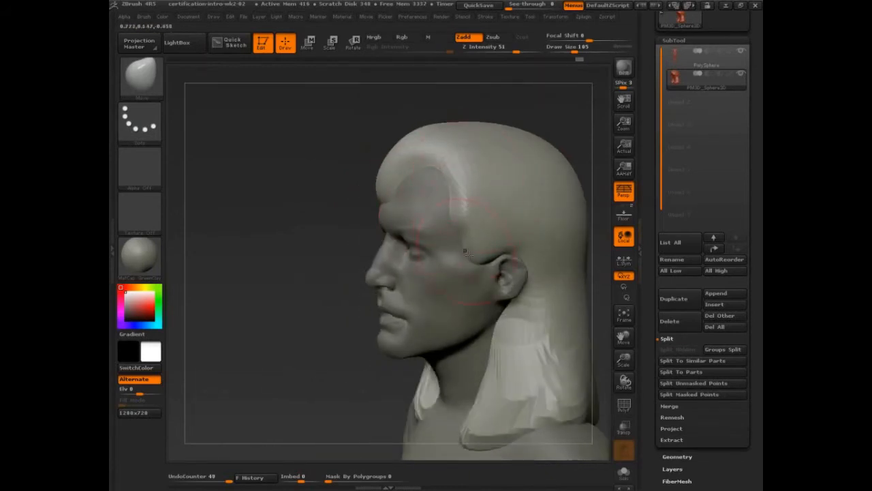
left_click_drag(463, 252, 381, 266)
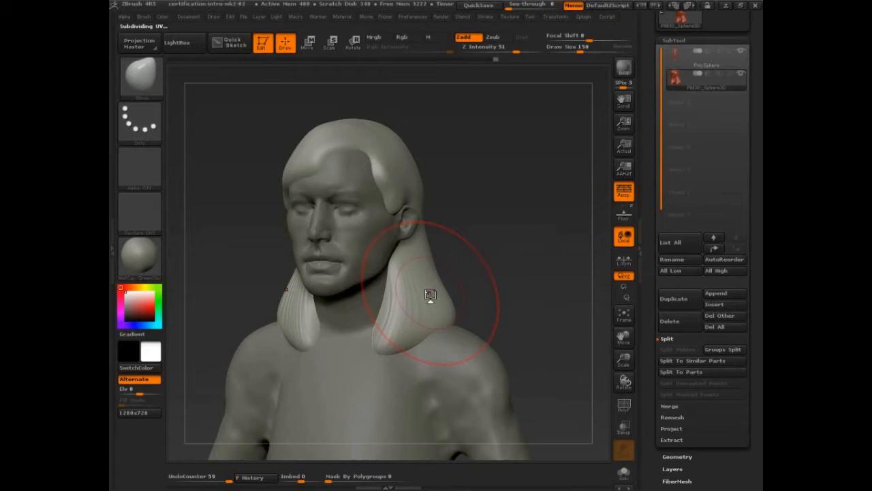
left_click_drag(429, 294, 486, 300)
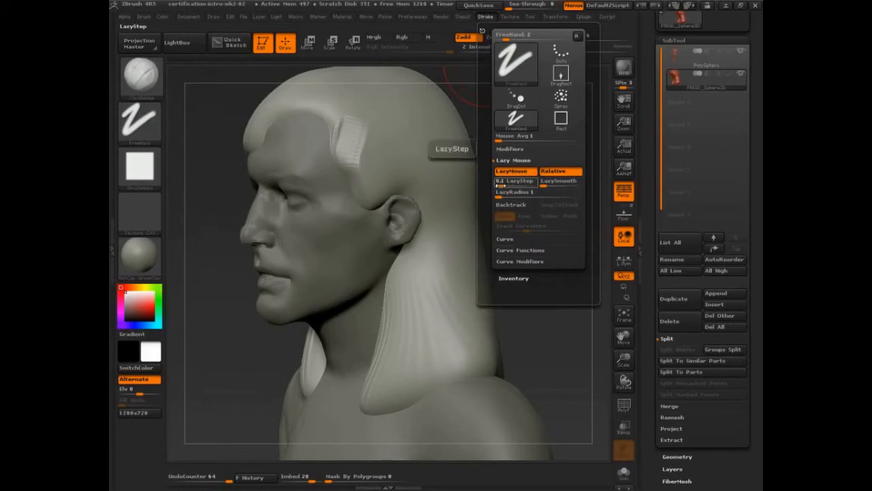
Lower LazyStep for steadier strand-carving strokes.
left_click_drag(518, 181, 498, 181)
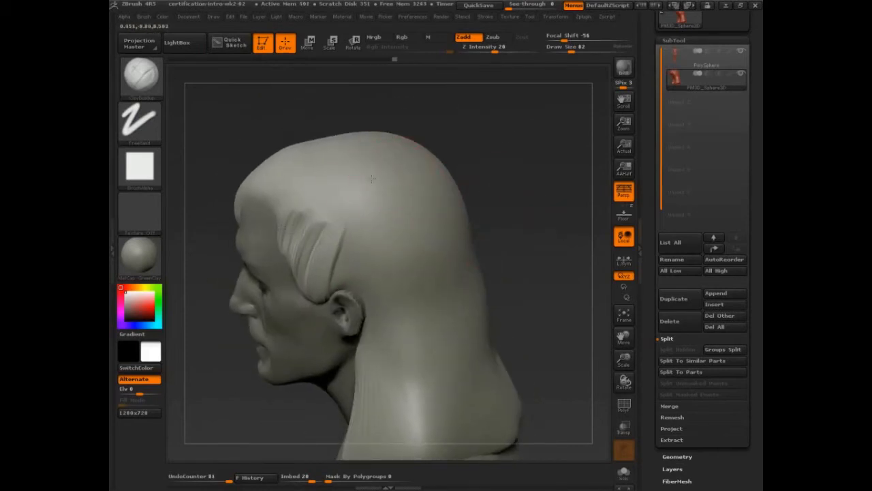
Carve strand grooves along the hair and over the crown.
left_click_drag(368, 177, 450, 182)
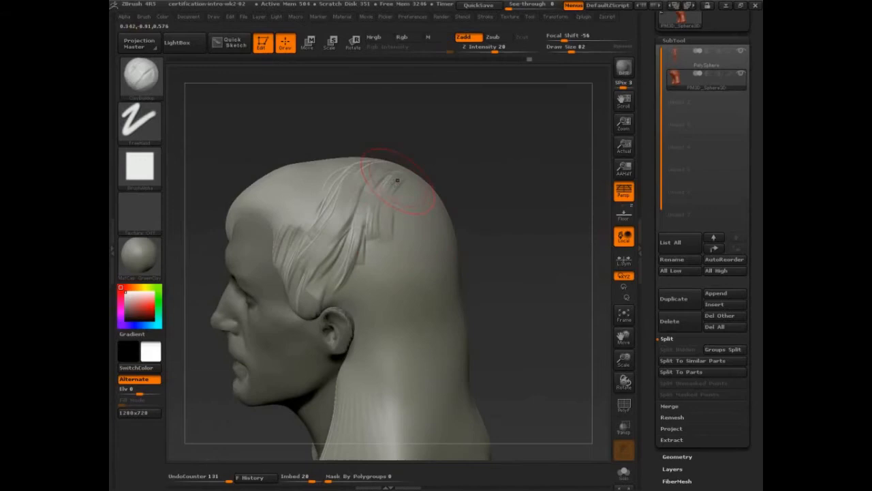
left_click_drag(399, 180, 394, 215)
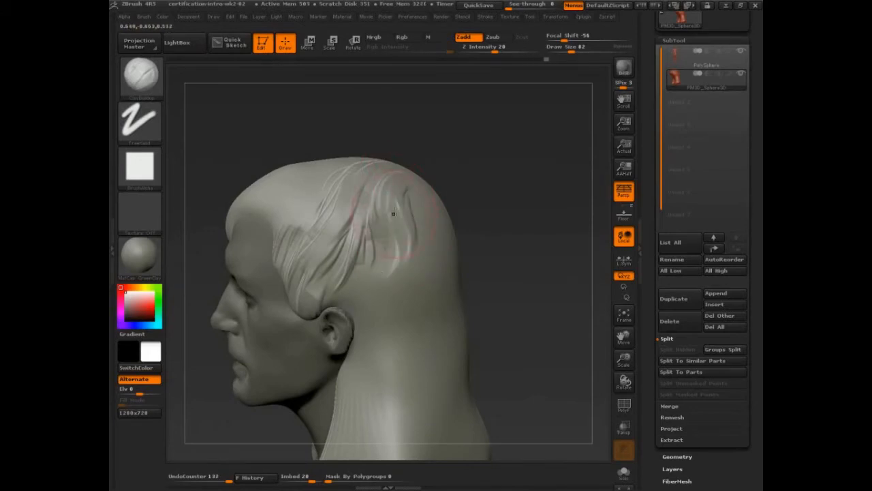
left_click_drag(393, 214, 358, 321)
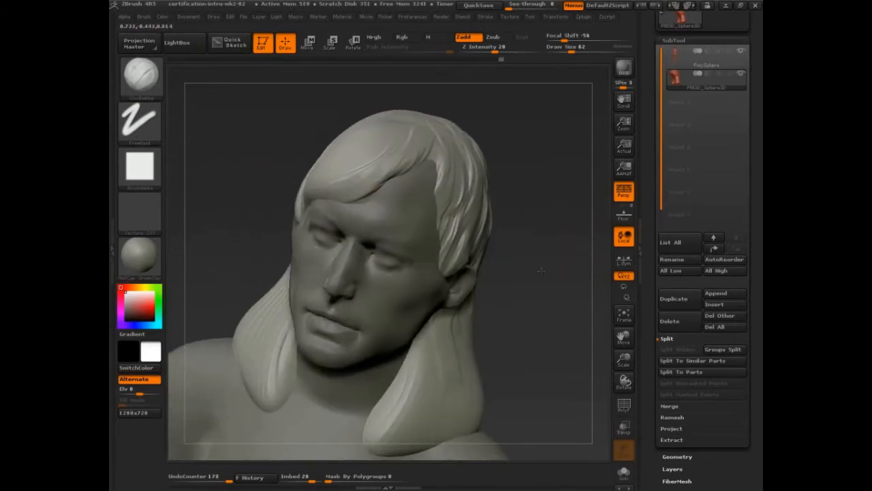
From above, add more crown strands and extend the hair down behind the ear.
left_click_drag(541, 271, 530, 171)
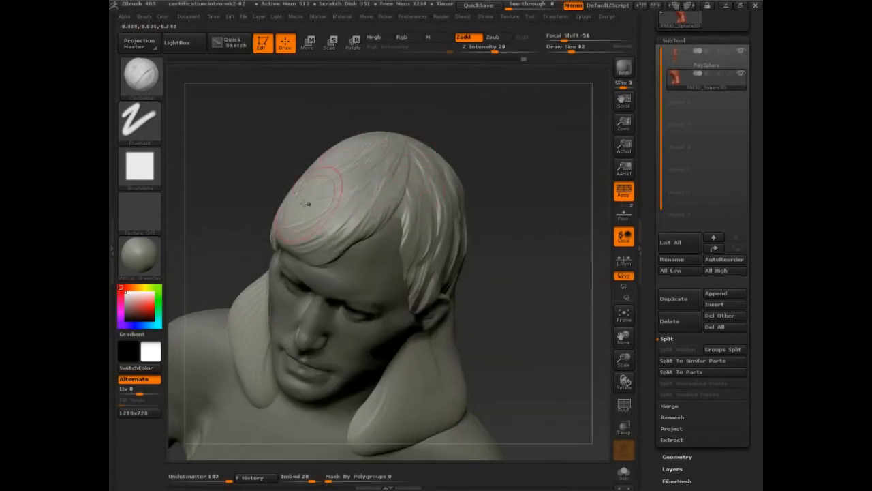
left_click_drag(303, 204, 297, 228)
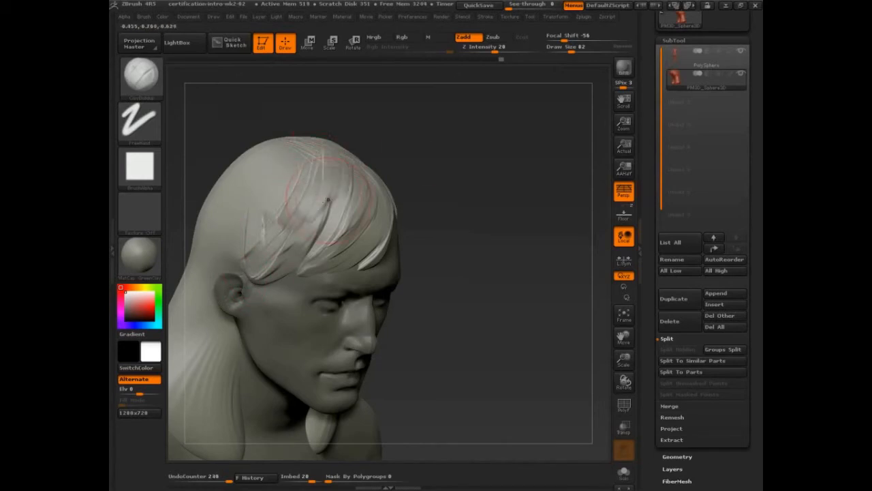
left_click_drag(327, 198, 296, 177)
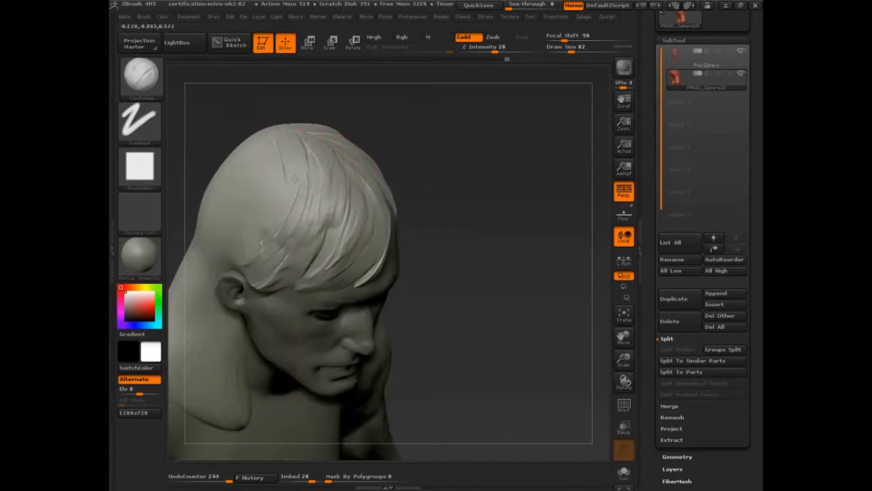
left_click(293, 189)
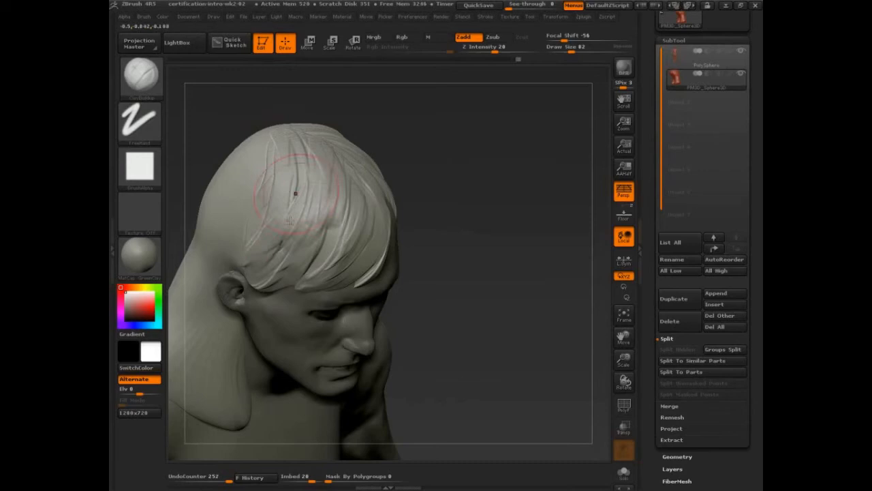
left_click_drag(296, 193, 509, 275)
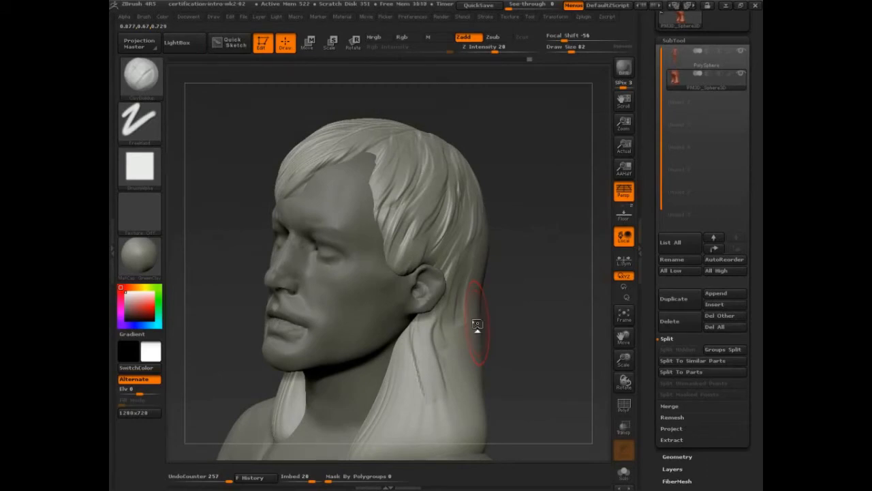
left_click_drag(477, 324, 536, 379)
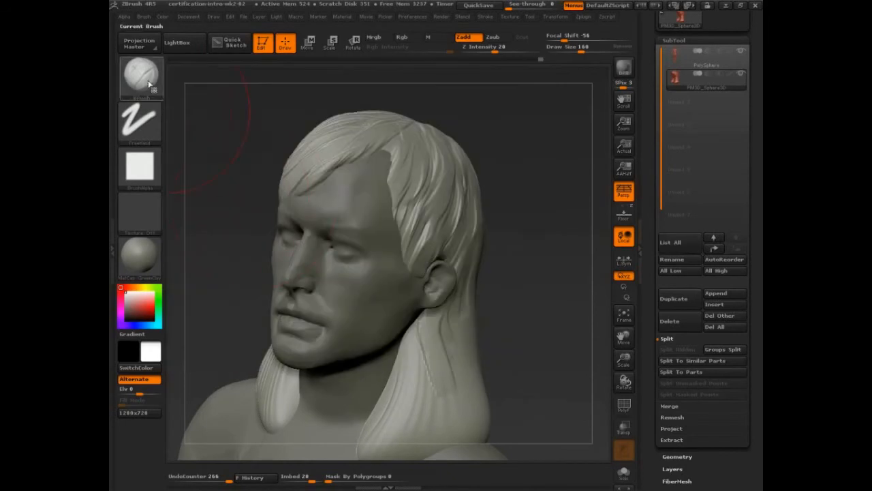
Choose a new sculpting brush and adjust its Auto Pressure modifier.
left_click(140, 77)
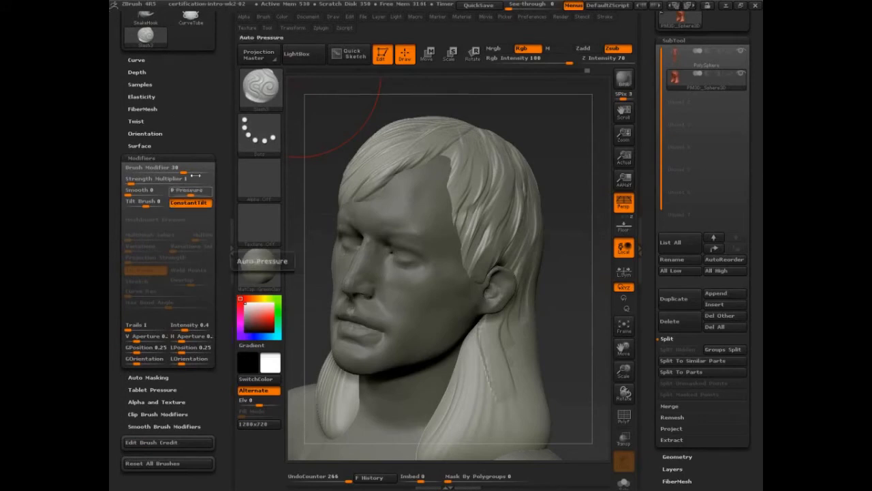
left_click(245, 15)
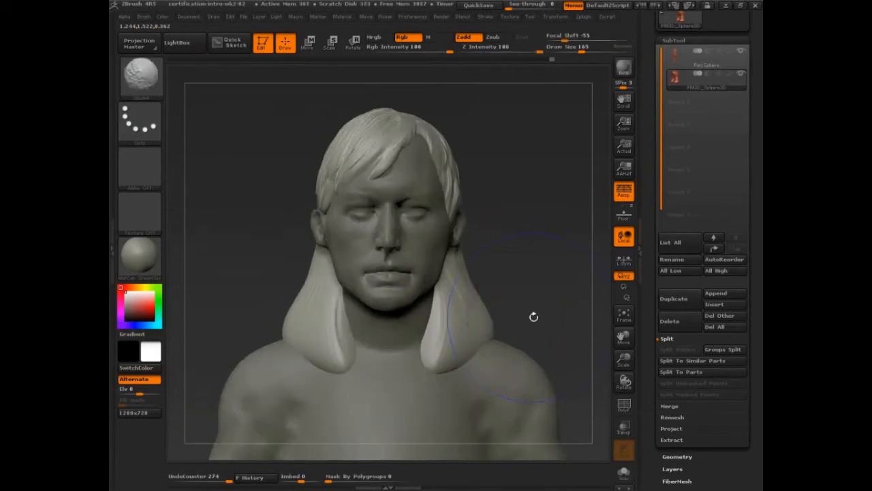
Orbit the bust to face the front of the torso.
left_click_drag(534, 317, 505, 258)
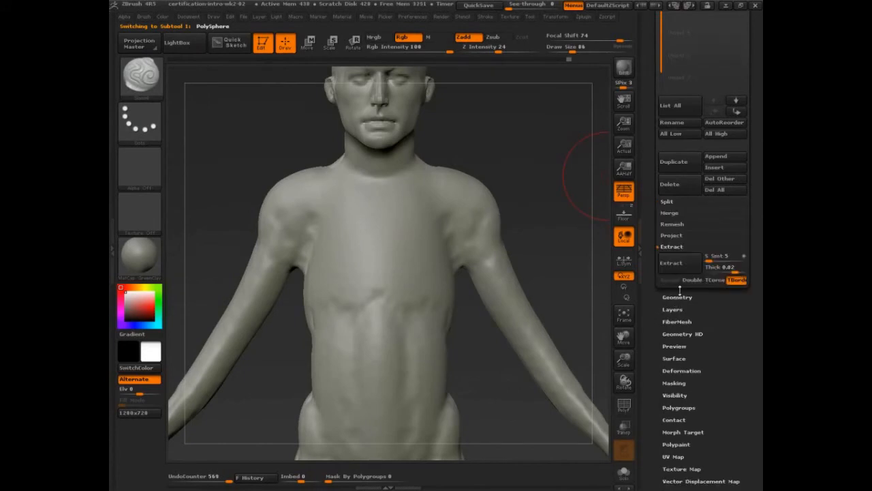
mouse_move(680, 263)
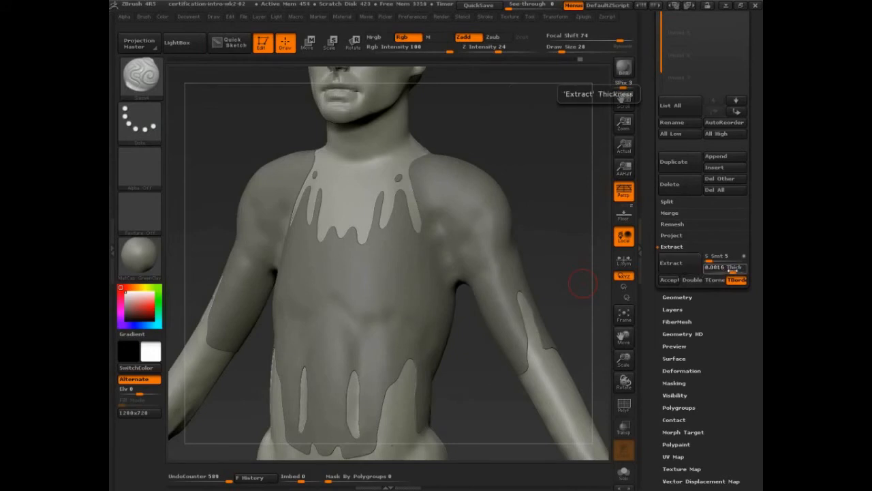
Orbit around the torso to inspect the previewed shirt shell.
left_click_drag(709, 267, 729, 267)
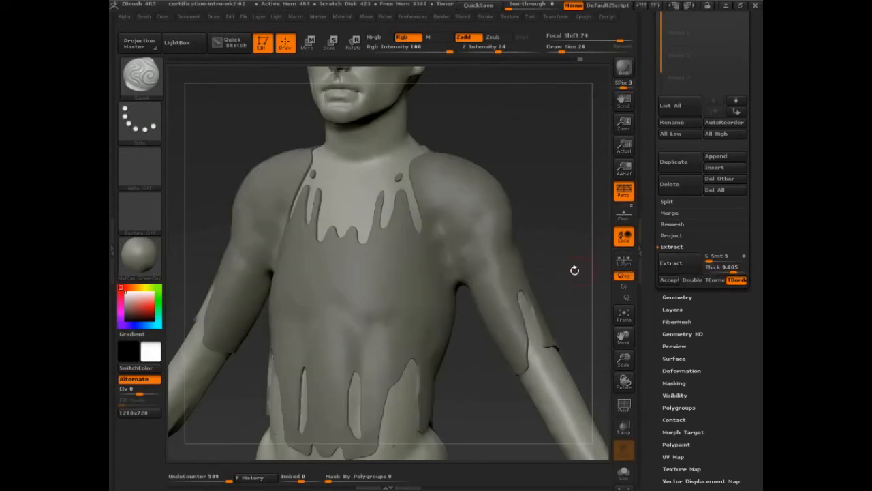
mouse_move(674, 281)
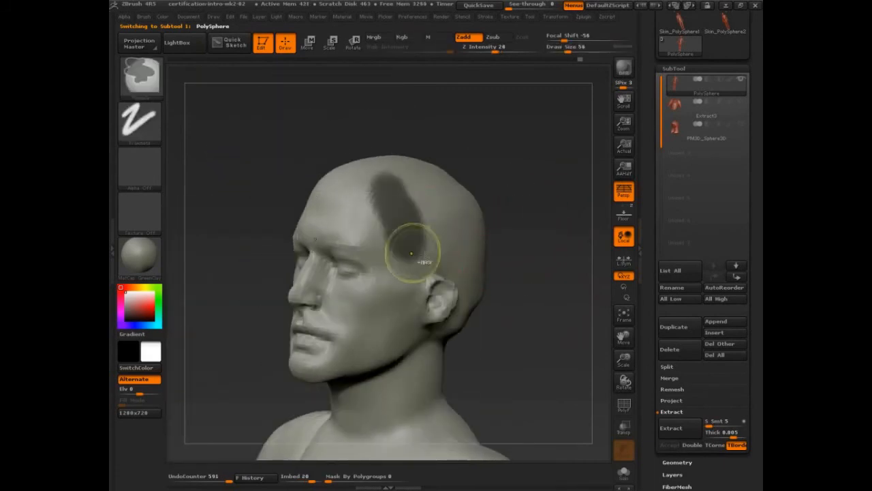
Mask two hair strips on the side of the head and enable Double extraction.
left_click_drag(412, 252, 477, 286)
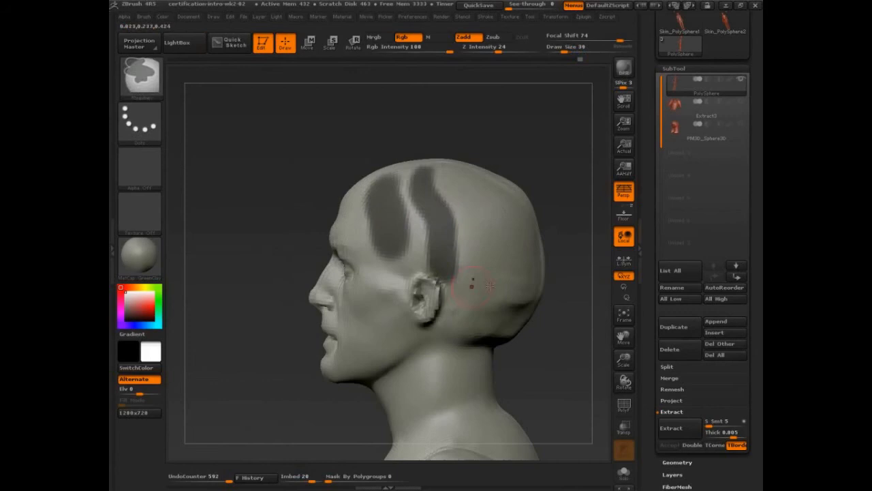
left_click_drag(470, 286, 541, 220)
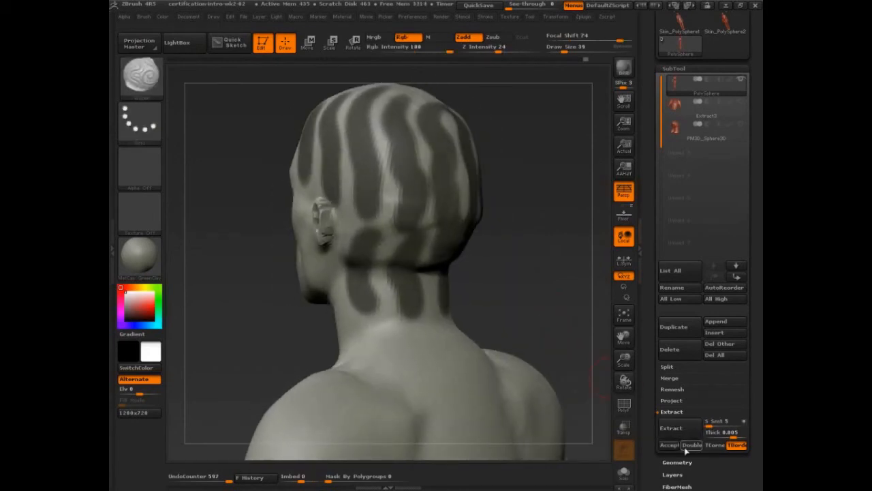
left_click(672, 428)
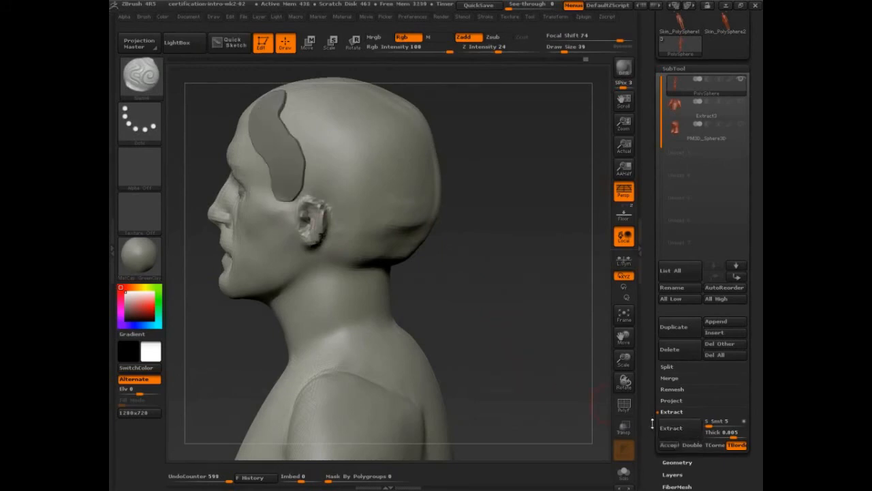
mouse_move(669, 446)
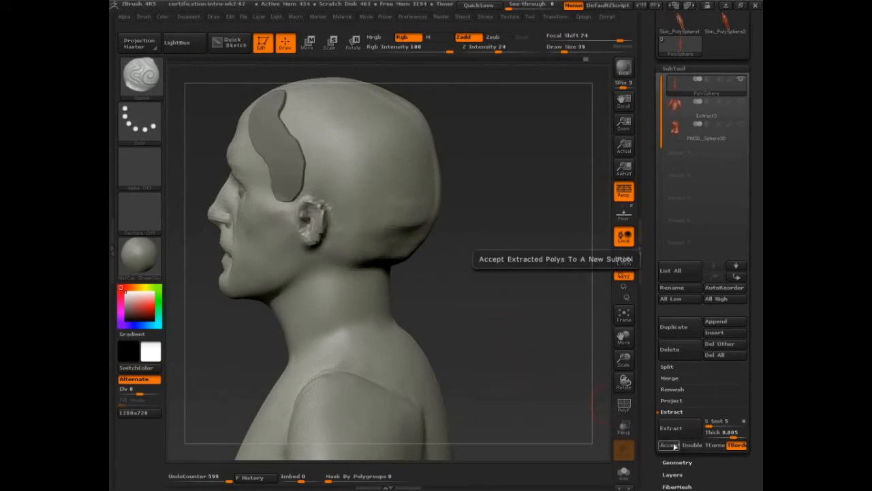
Accept the extracted hair strip as a new subtool and turn the head to the front.
left_click(669, 446)
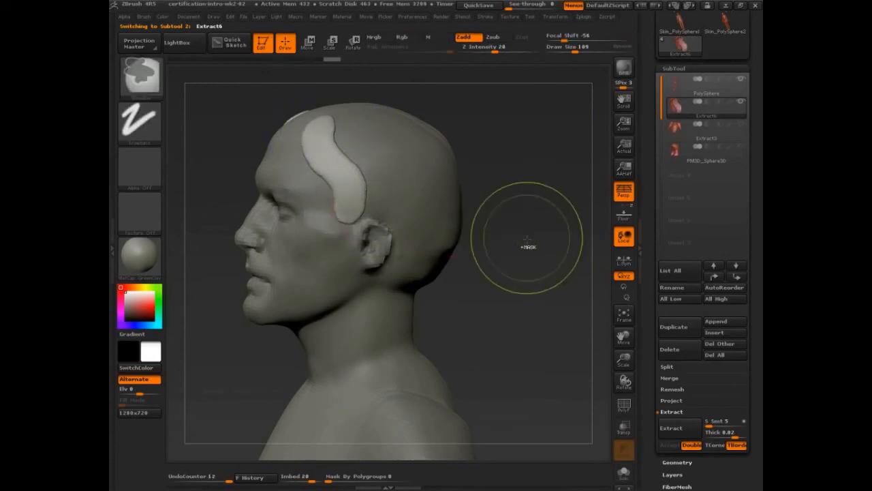
left_click_drag(528, 245, 333, 174)
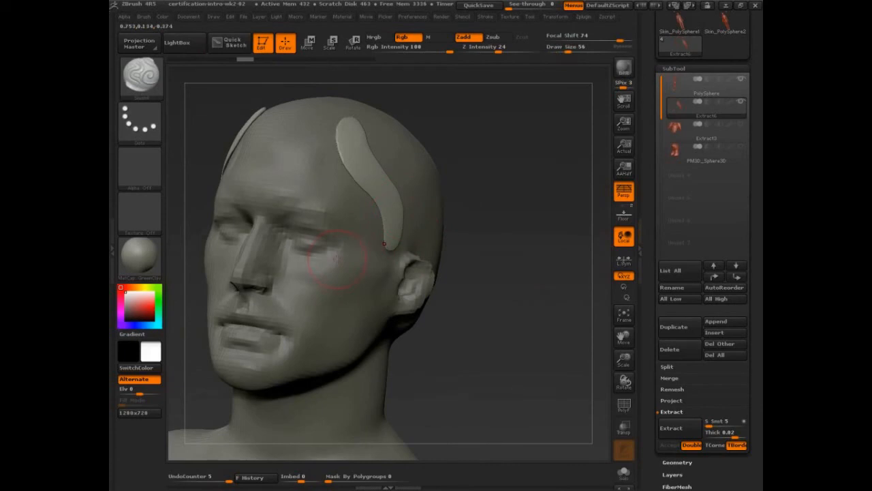
left_click(308, 43)
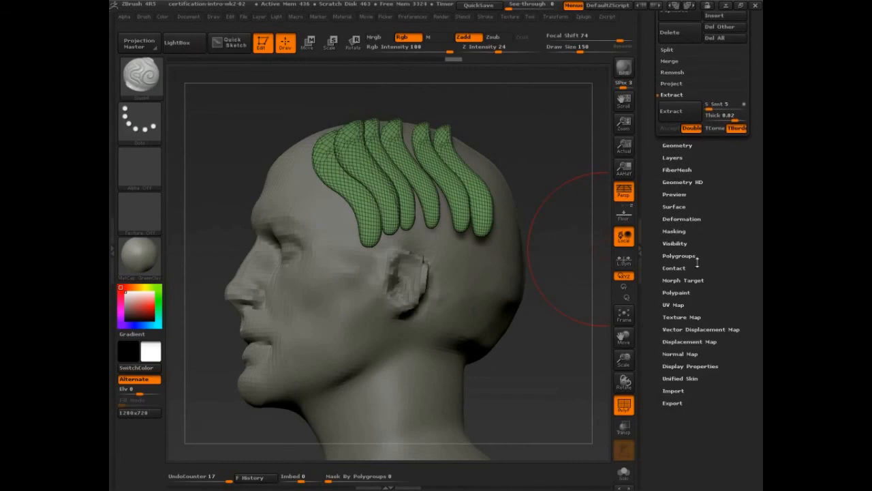
Run Auto Groups under Polygroups so each hair strip gets its own colour.
left_click(677, 256)
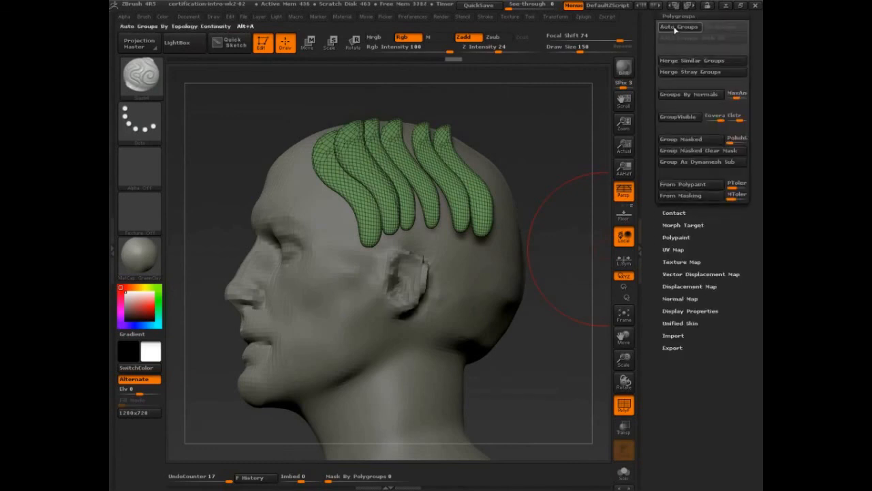
left_click(680, 27)
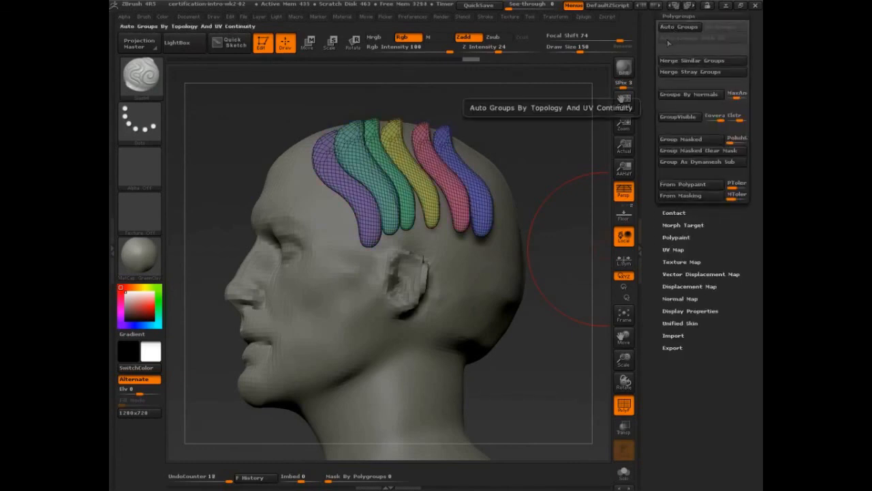